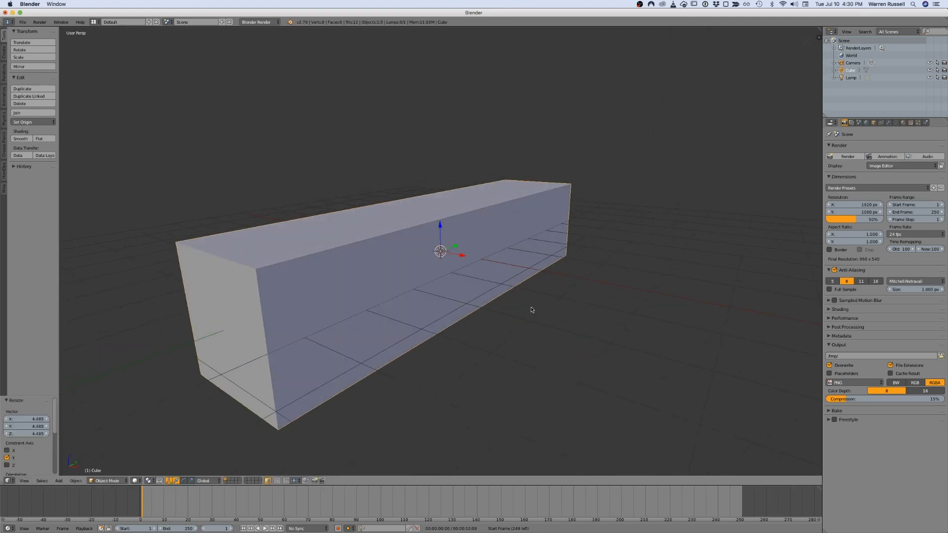
Enter Edit Mode on the long box and select the top edge at its left end.
key("Tab")
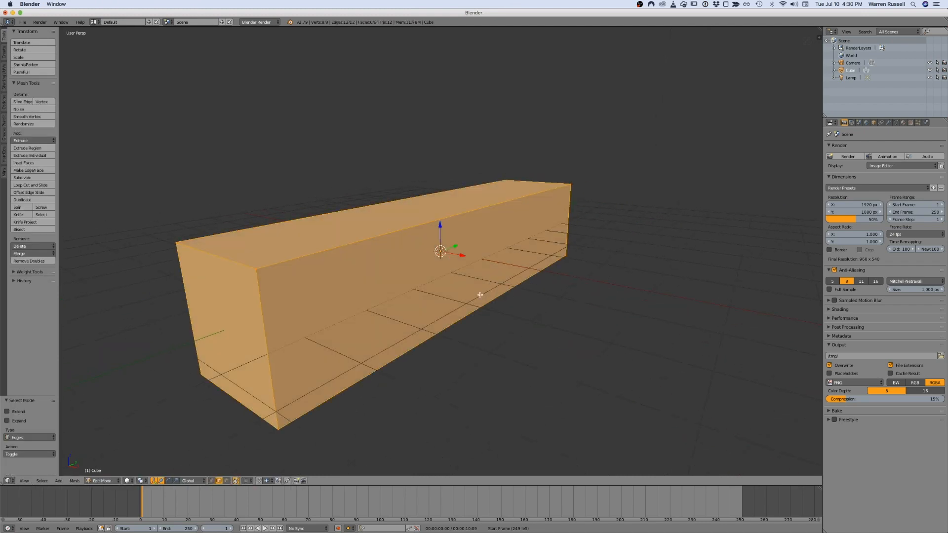
left_click(212, 253)
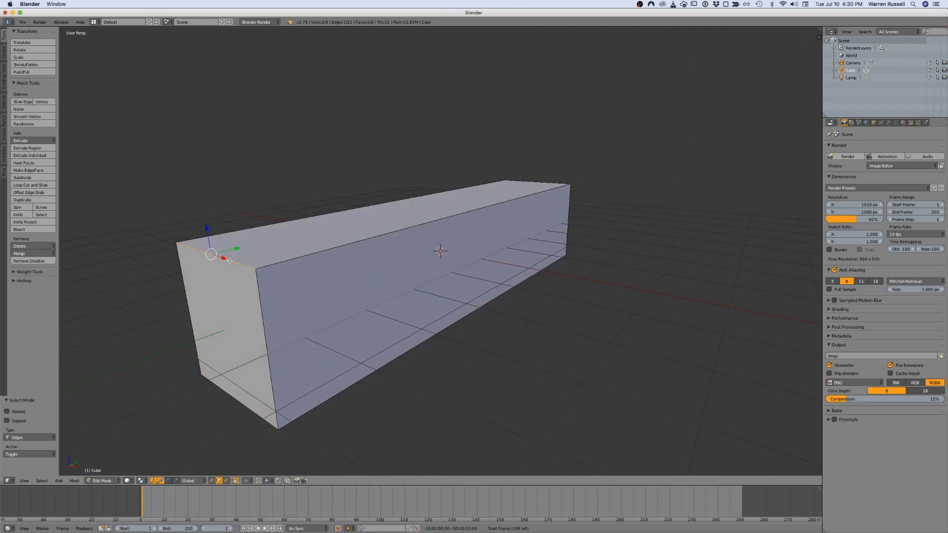